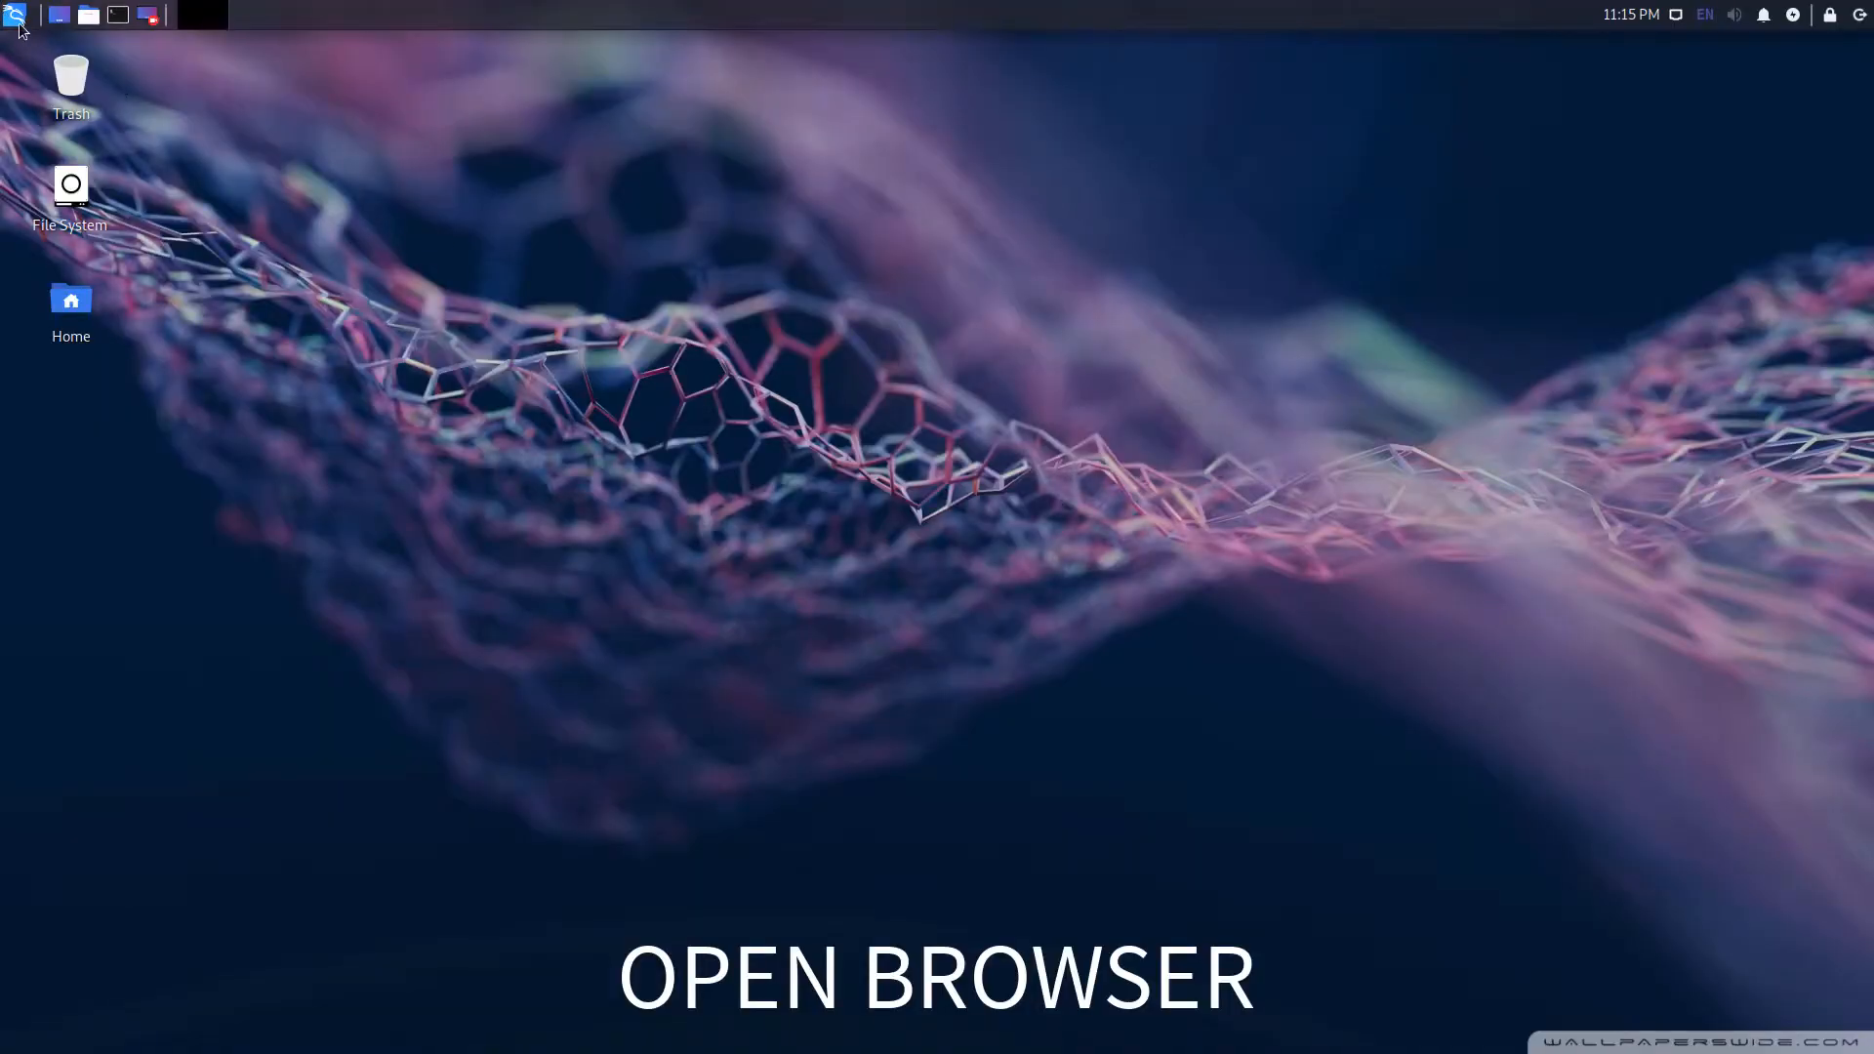
Step: Launch Firefox from the Whisker menu's Web Browser favorite
{"action": "left_click", "coordinate": [15, 15]}
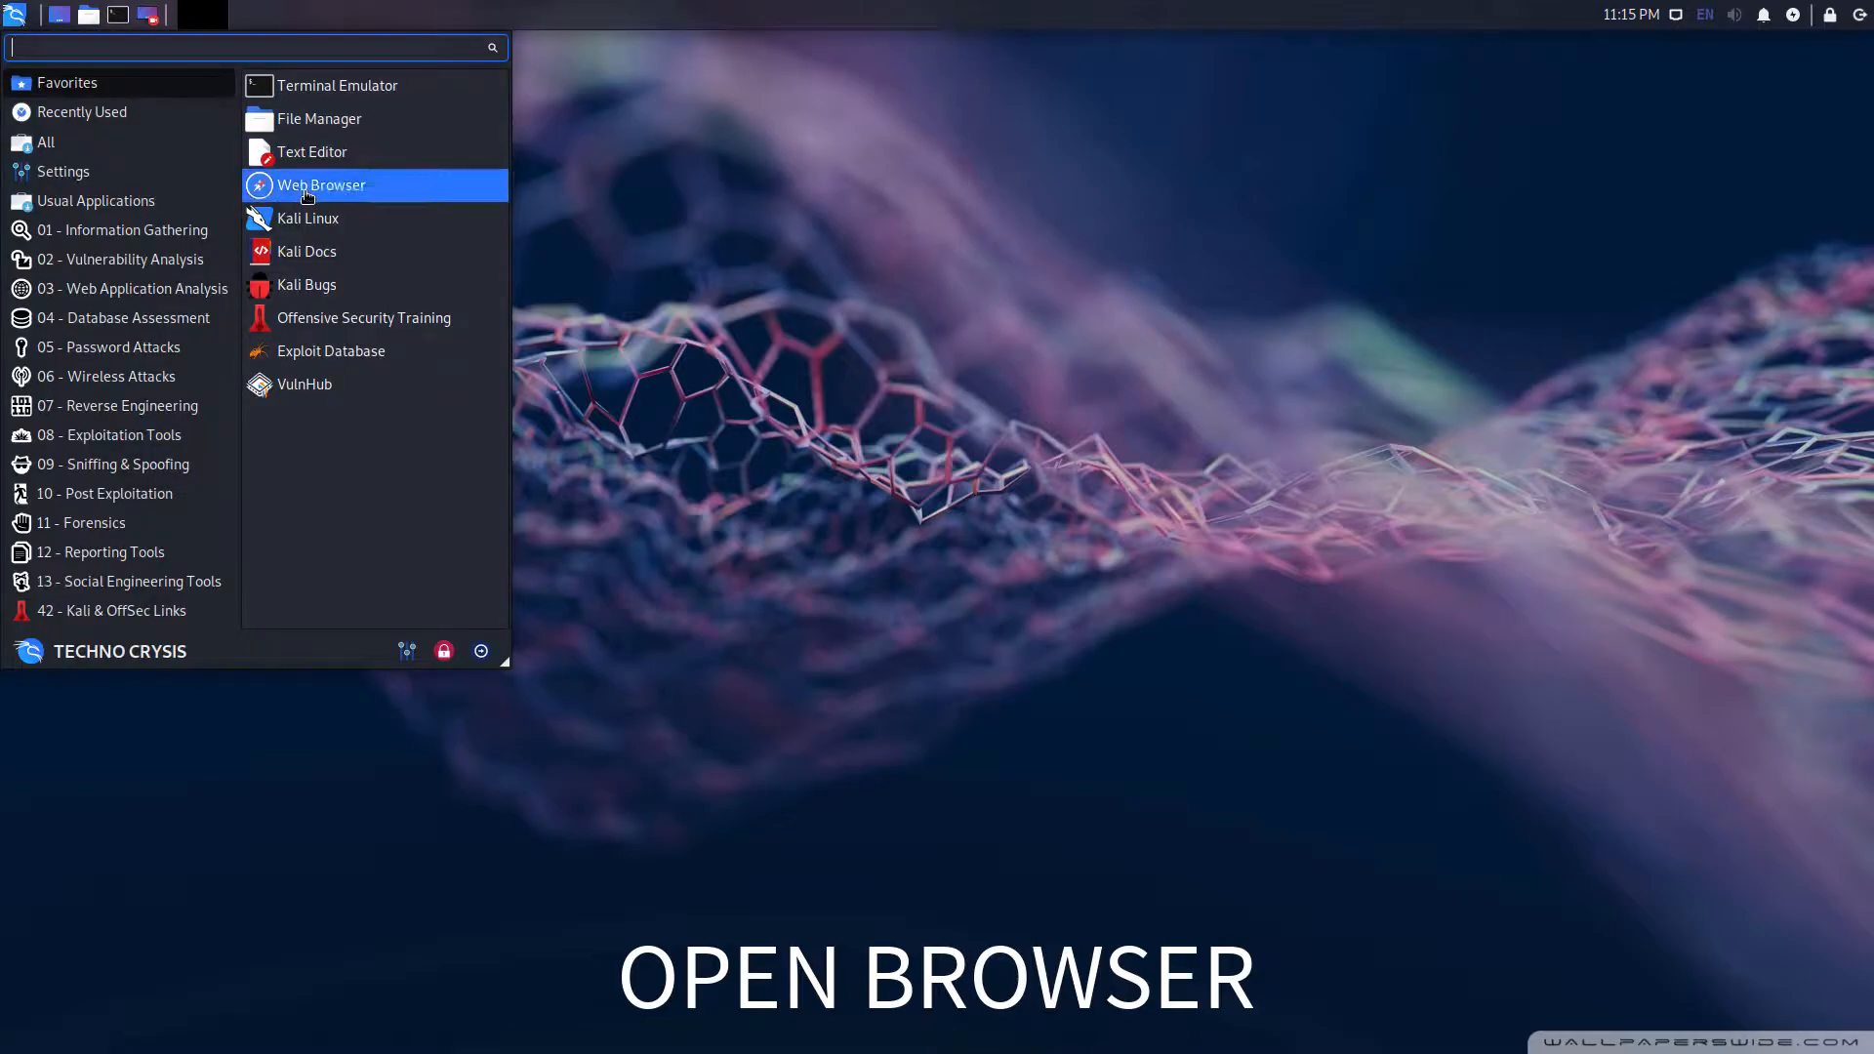
{"action": "left_click", "coordinate": [320, 185]}
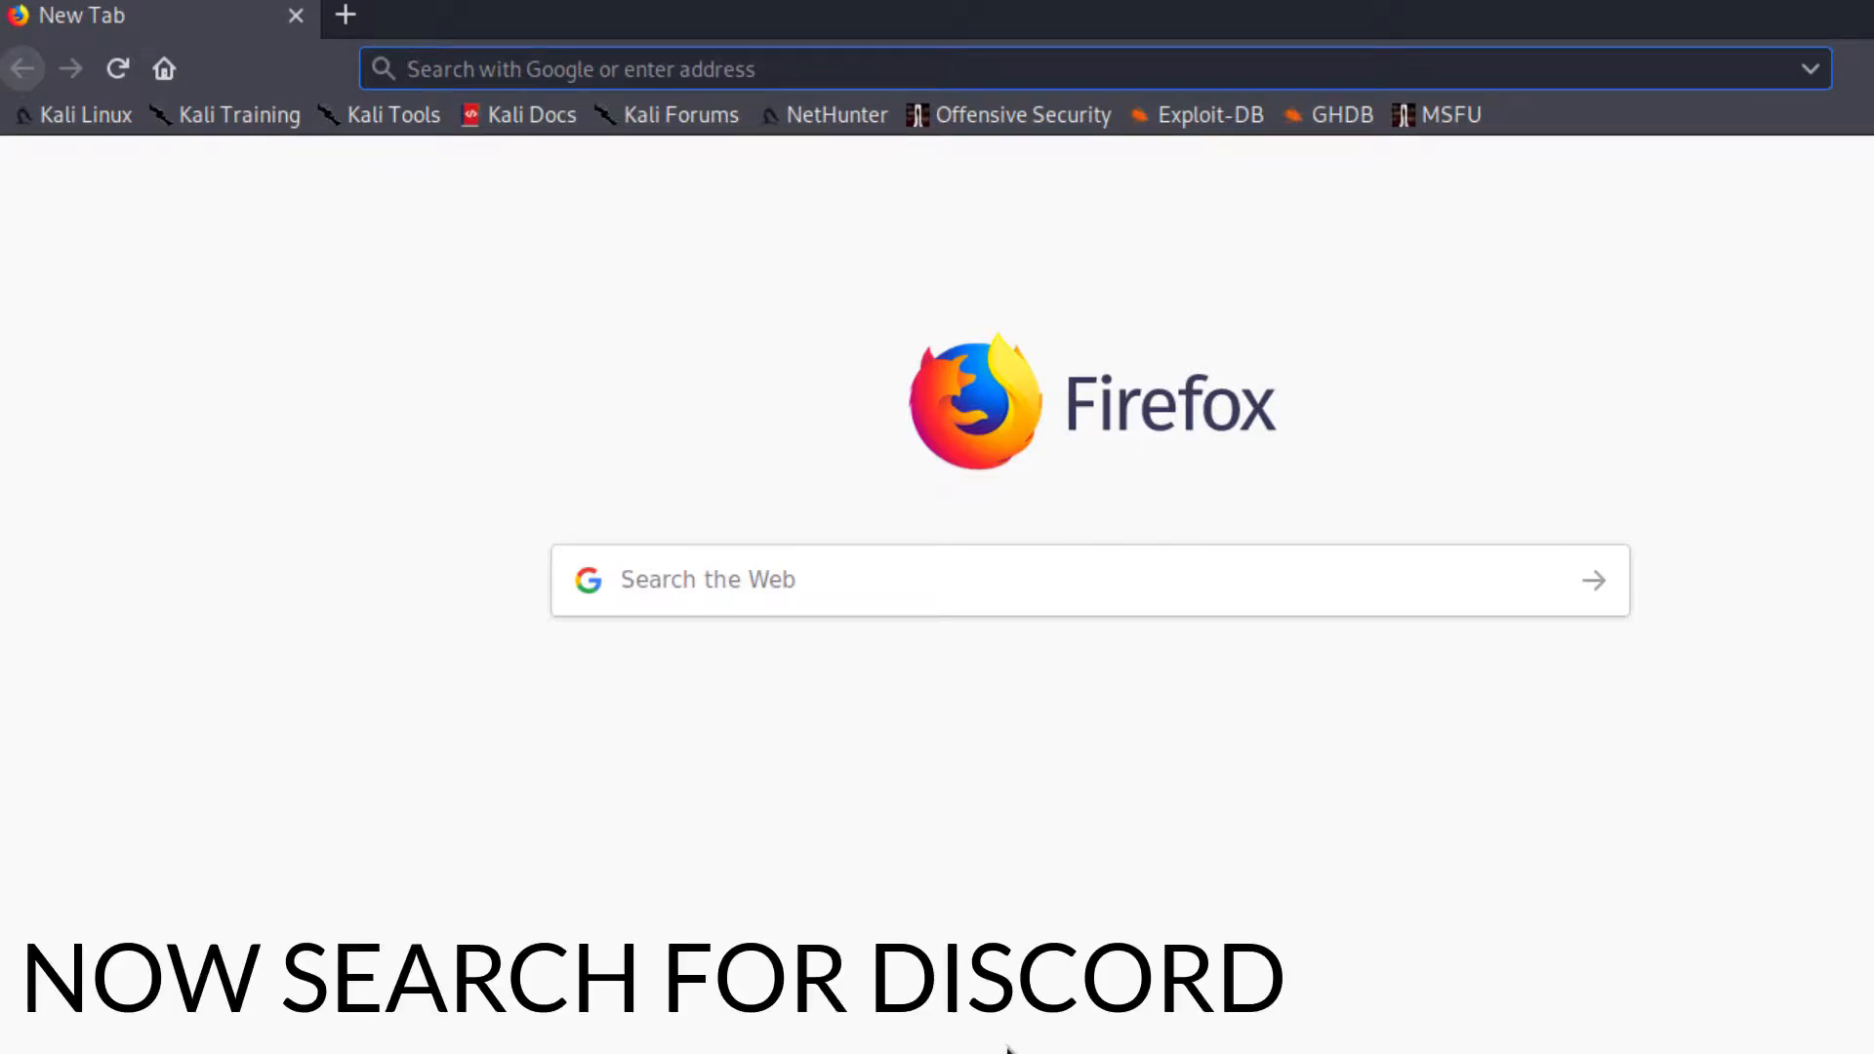
Step: Search for 'discord' and open the 'Discord — Chat for Communities and Friends' result
{"action": "type", "text": "discord"}
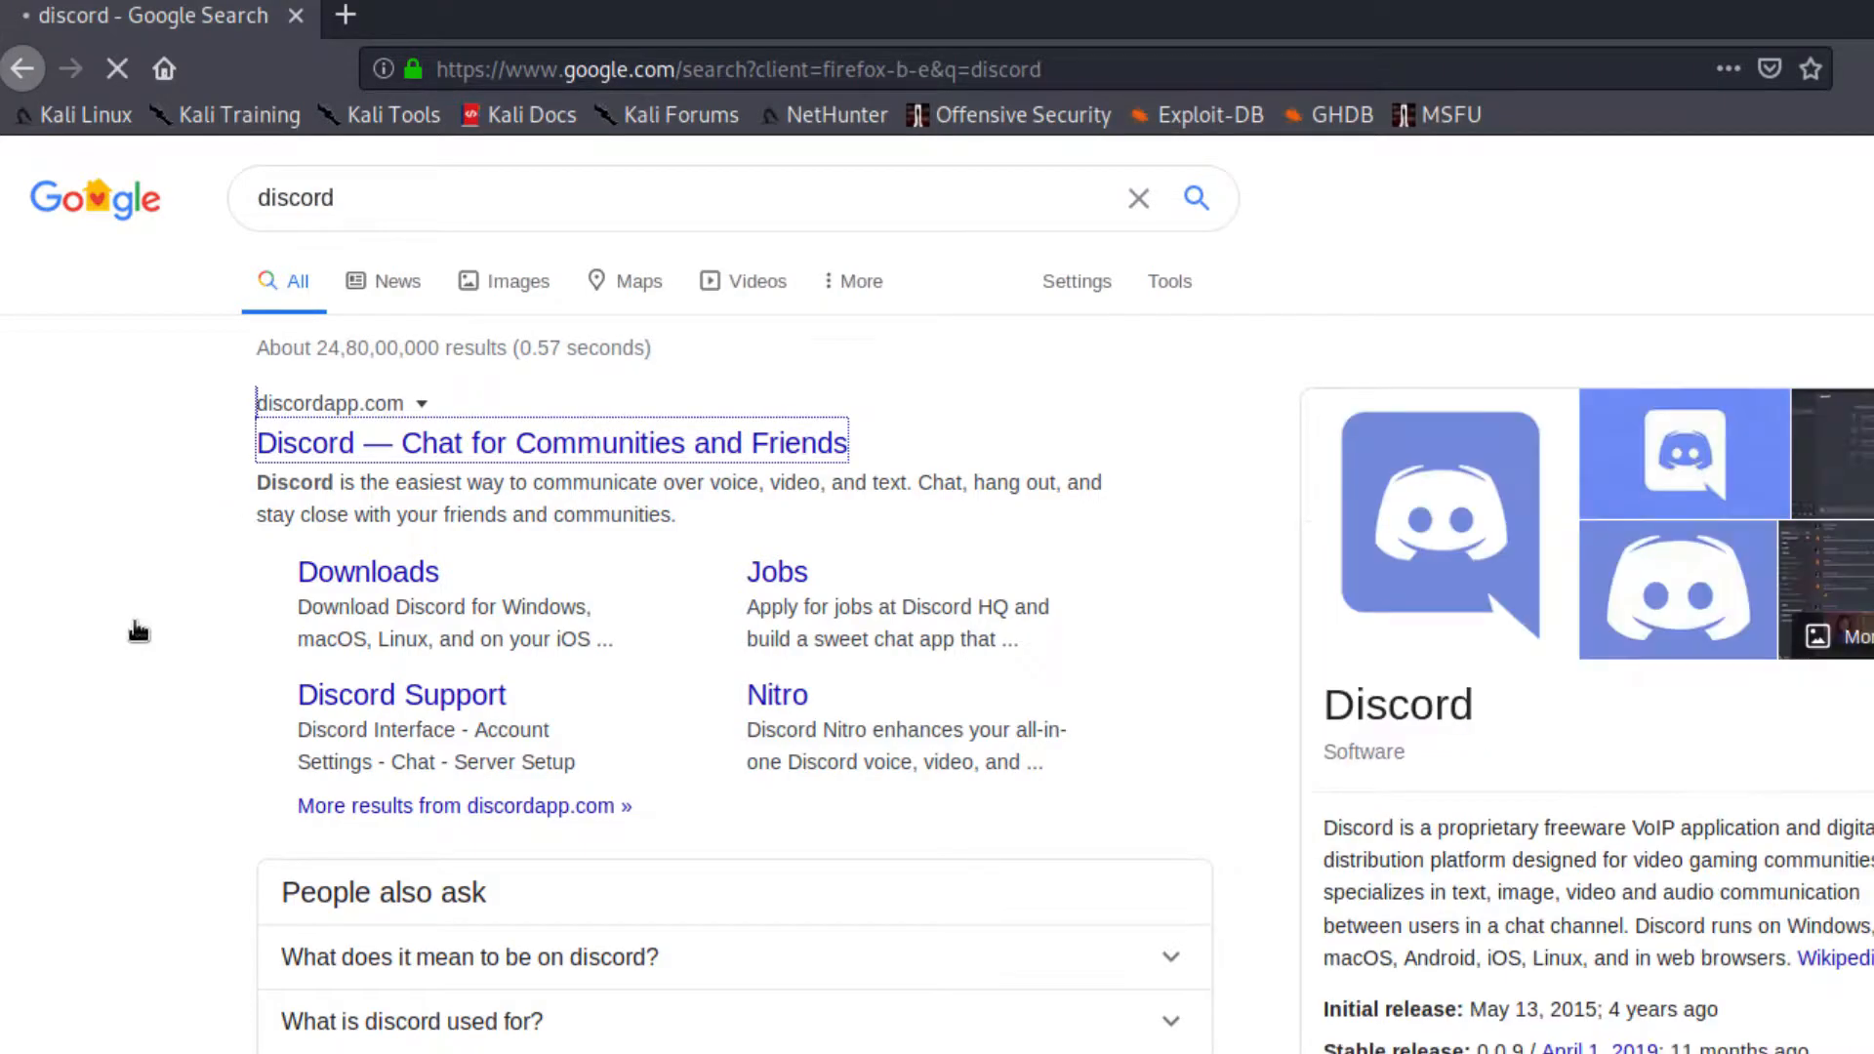
{"action": "left_click", "coordinate": [551, 443]}
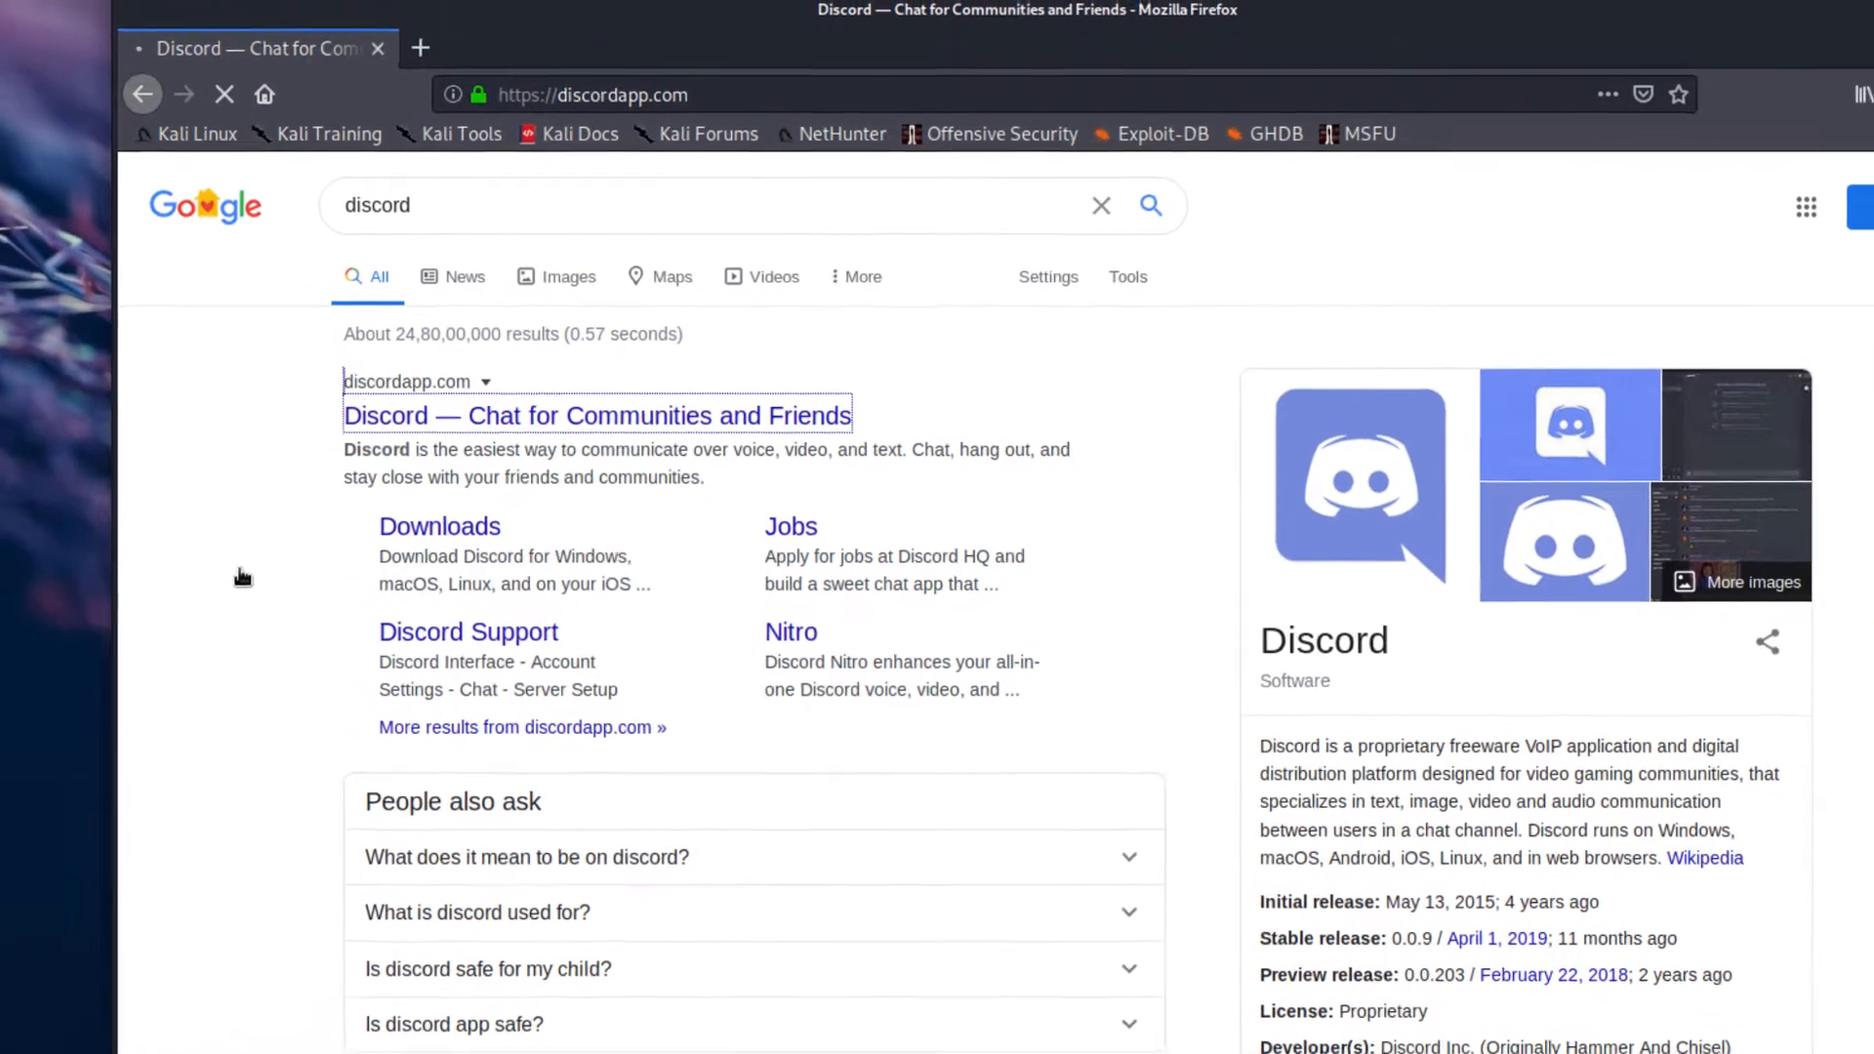
Step: Download the Linux package discord-0.0.10.deb and save it to disk
{"action": "left_click", "coordinate": [596, 415]}
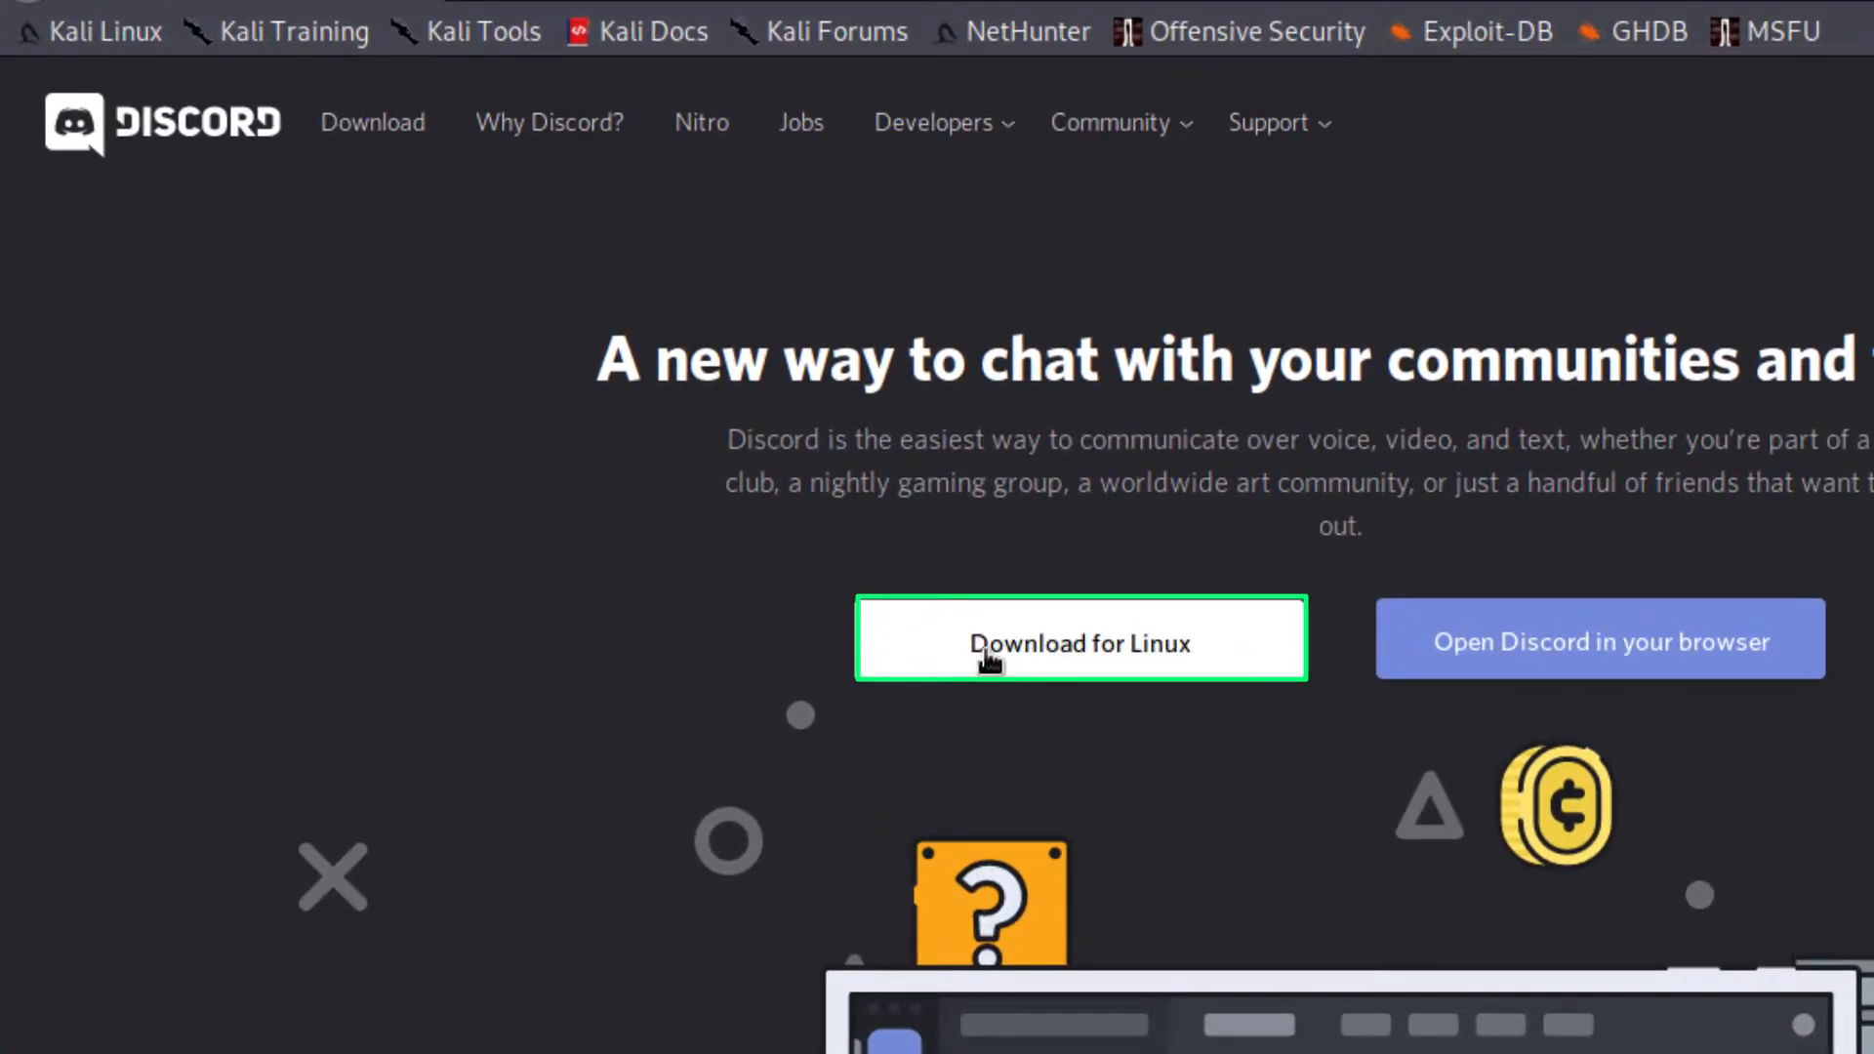
{"action": "left_click", "coordinate": [1078, 640]}
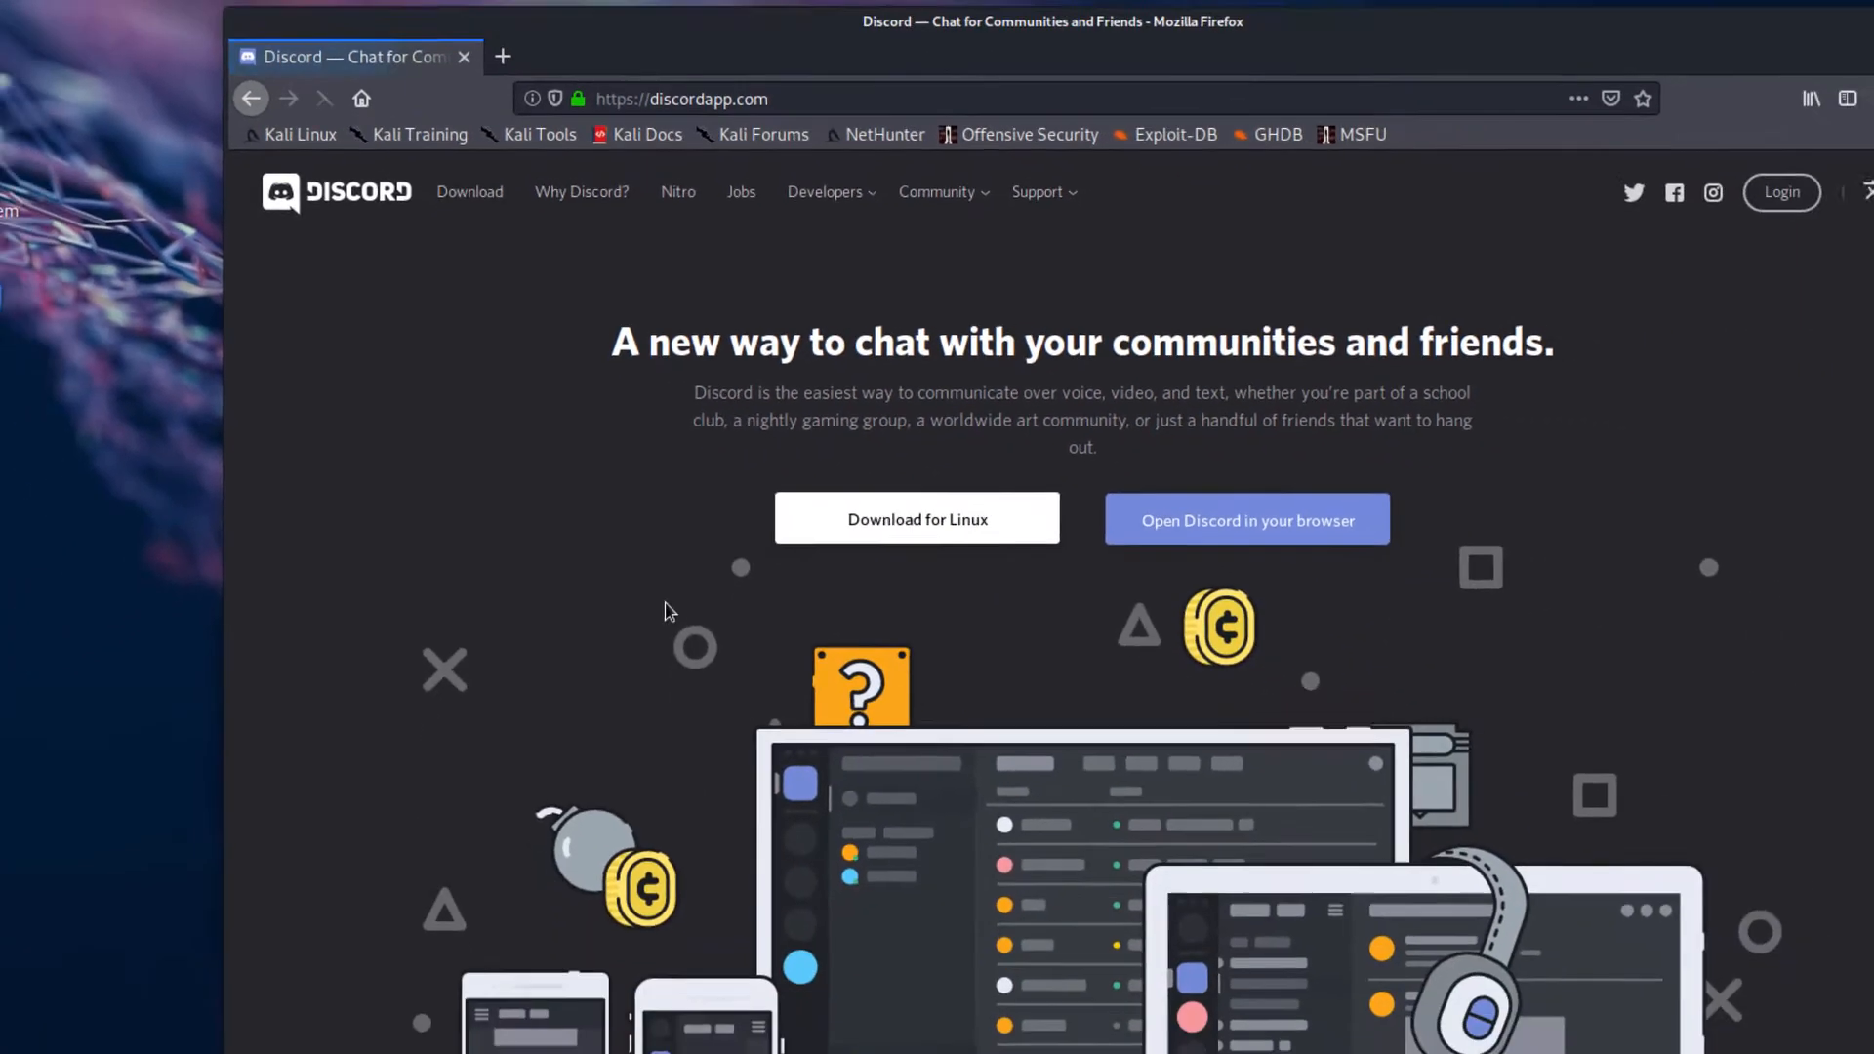
{"action": "left_click", "coordinate": [917, 518]}
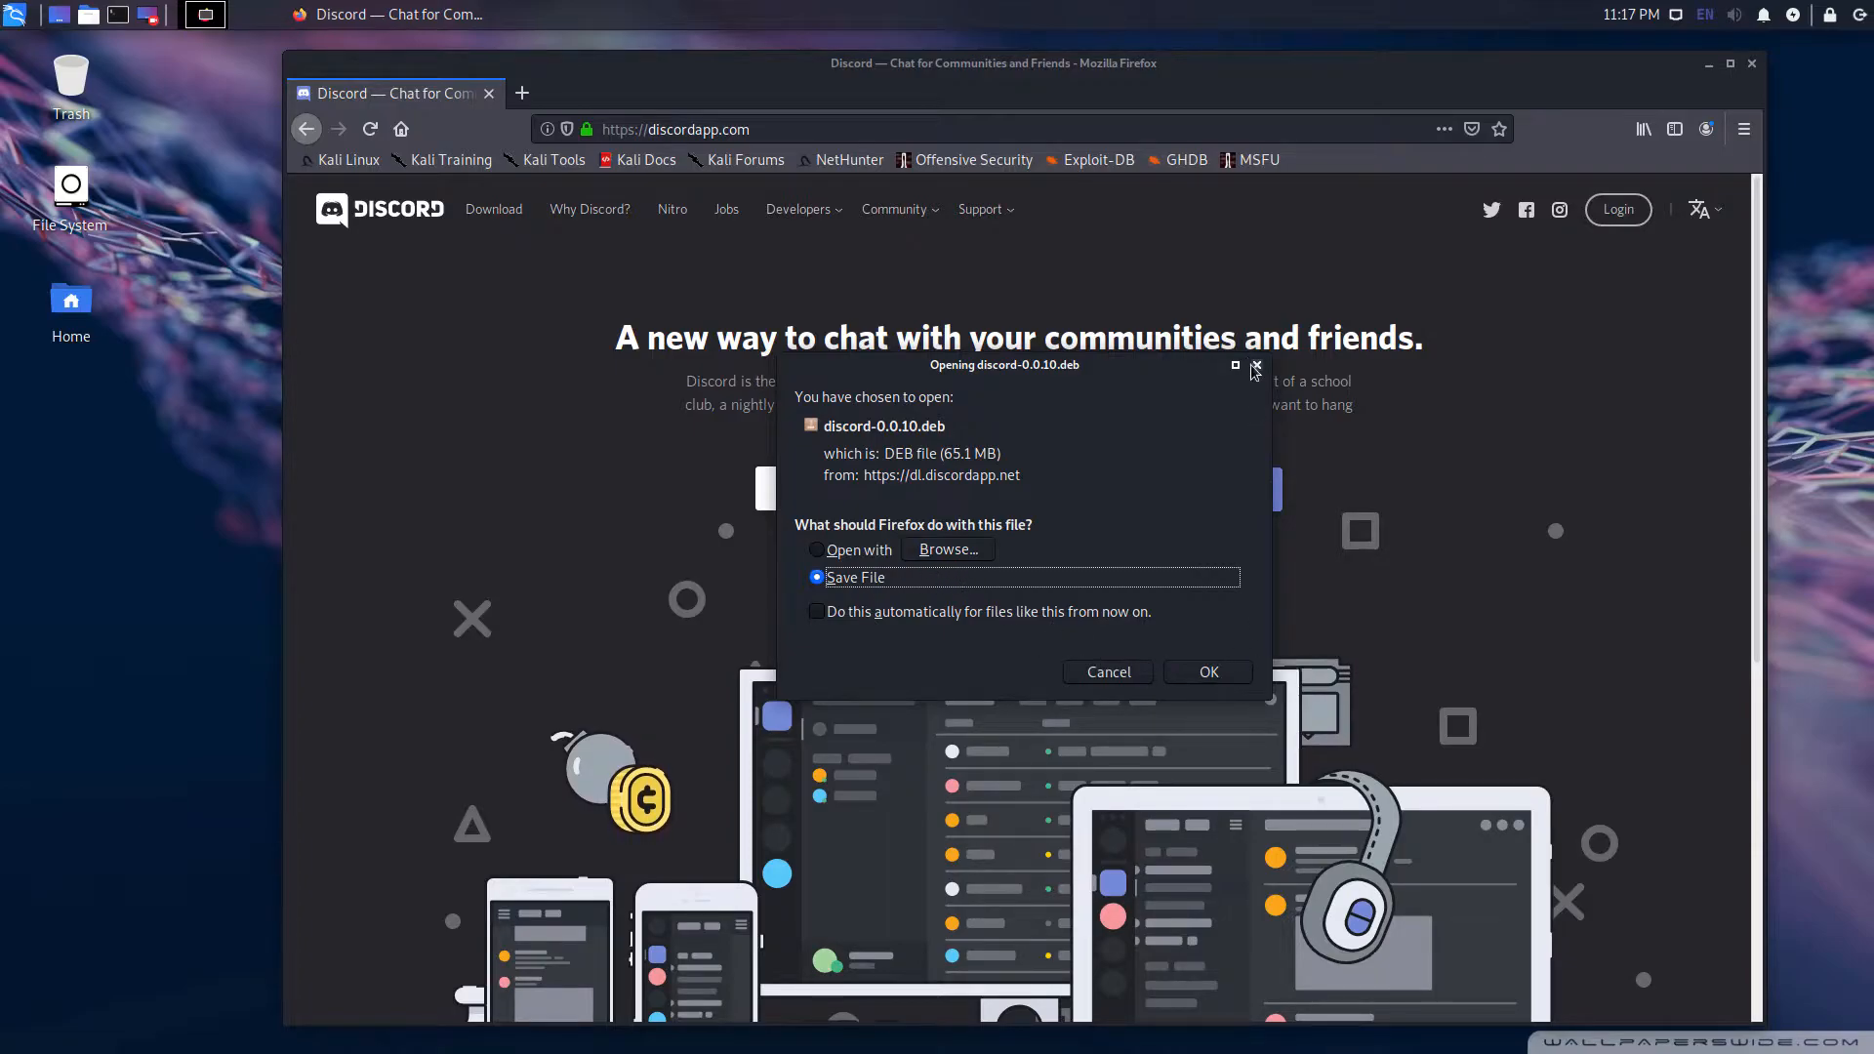
{"action": "left_click", "coordinate": [1256, 366]}
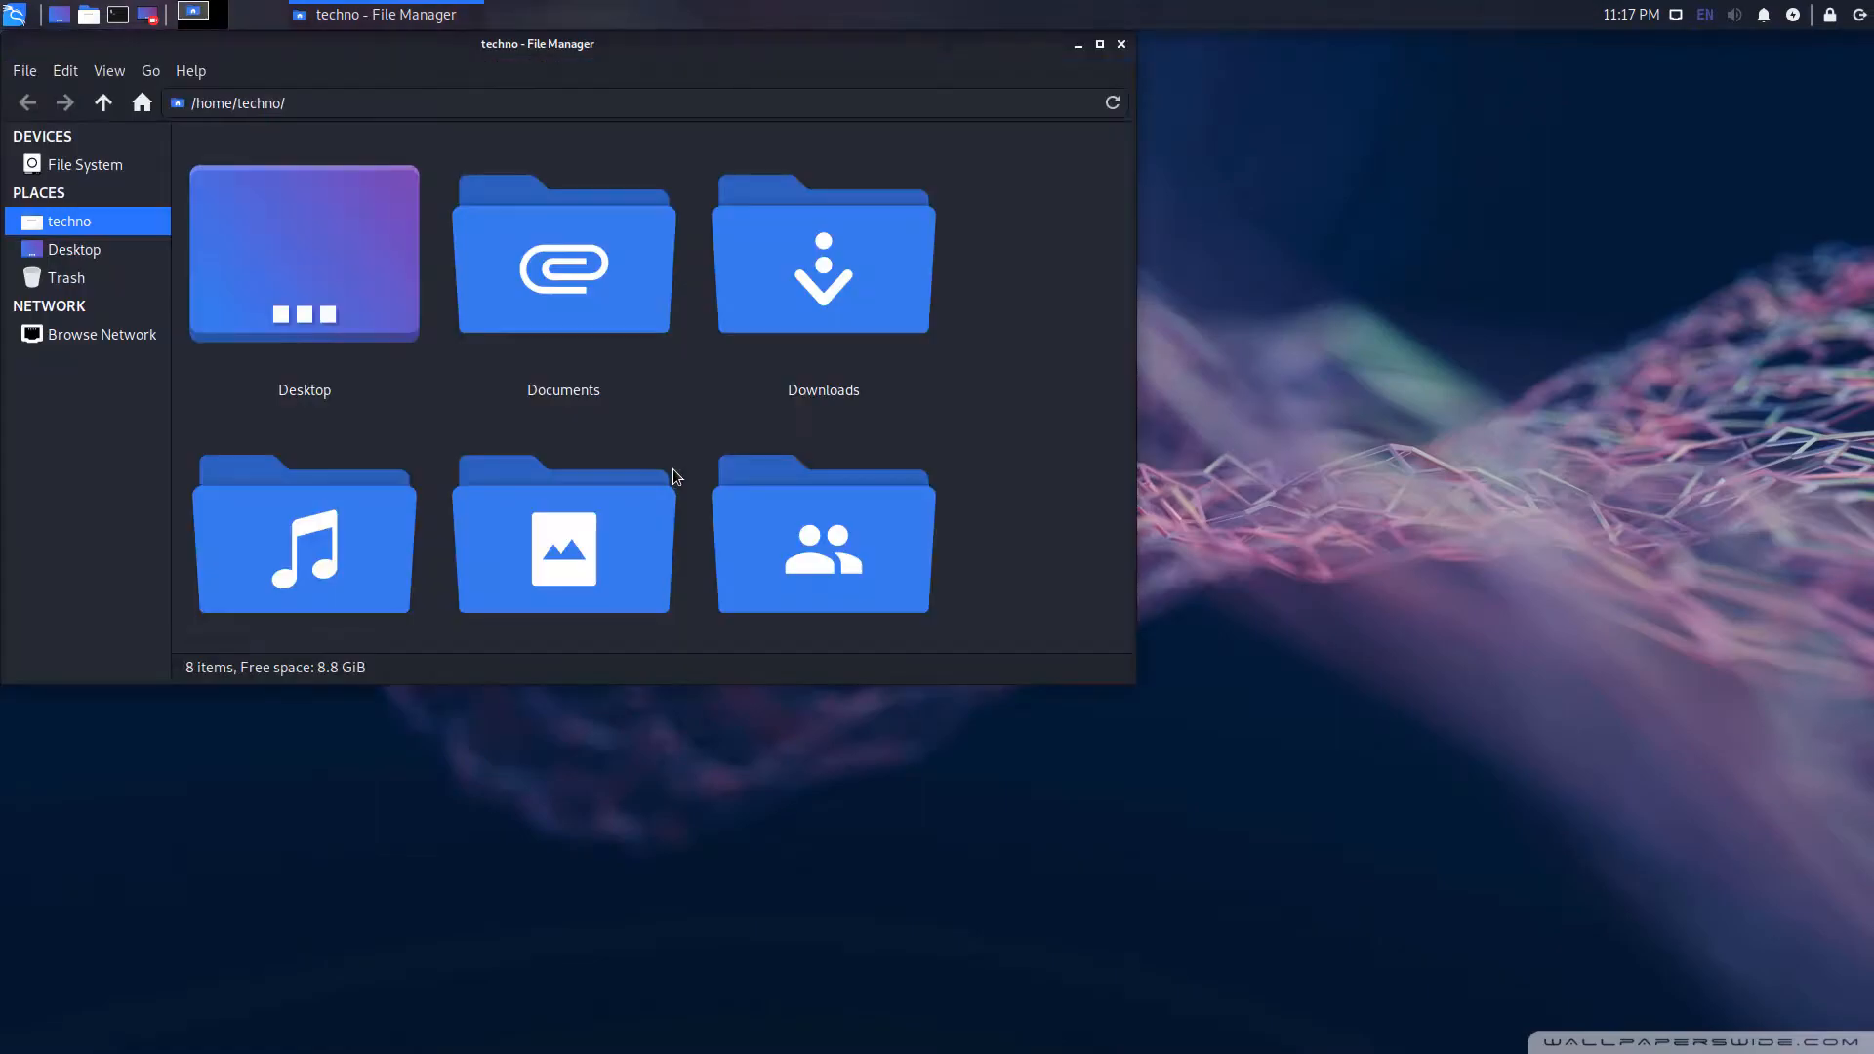
Step: Open the Downloads folder and launch a terminal there via Open Terminal Here
{"action": "double_click", "coordinate": [822, 255]}
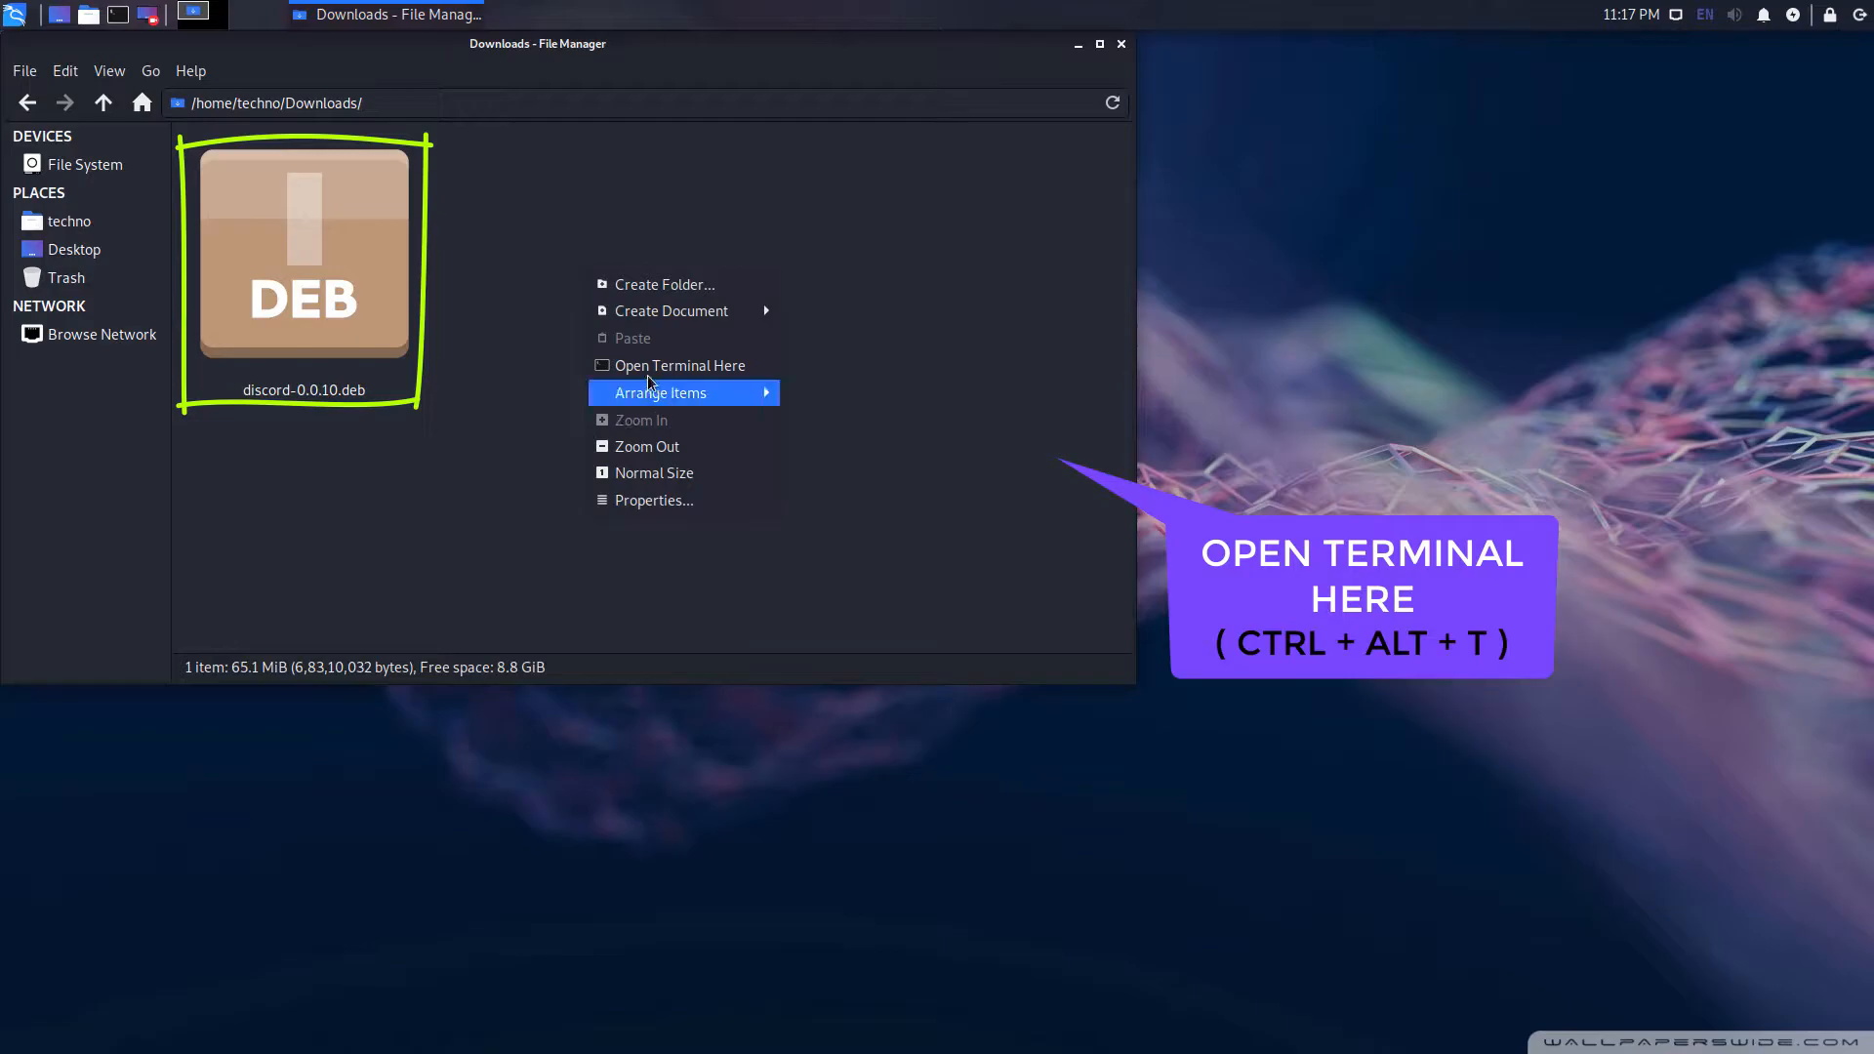
{"action": "left_click", "coordinate": [677, 364]}
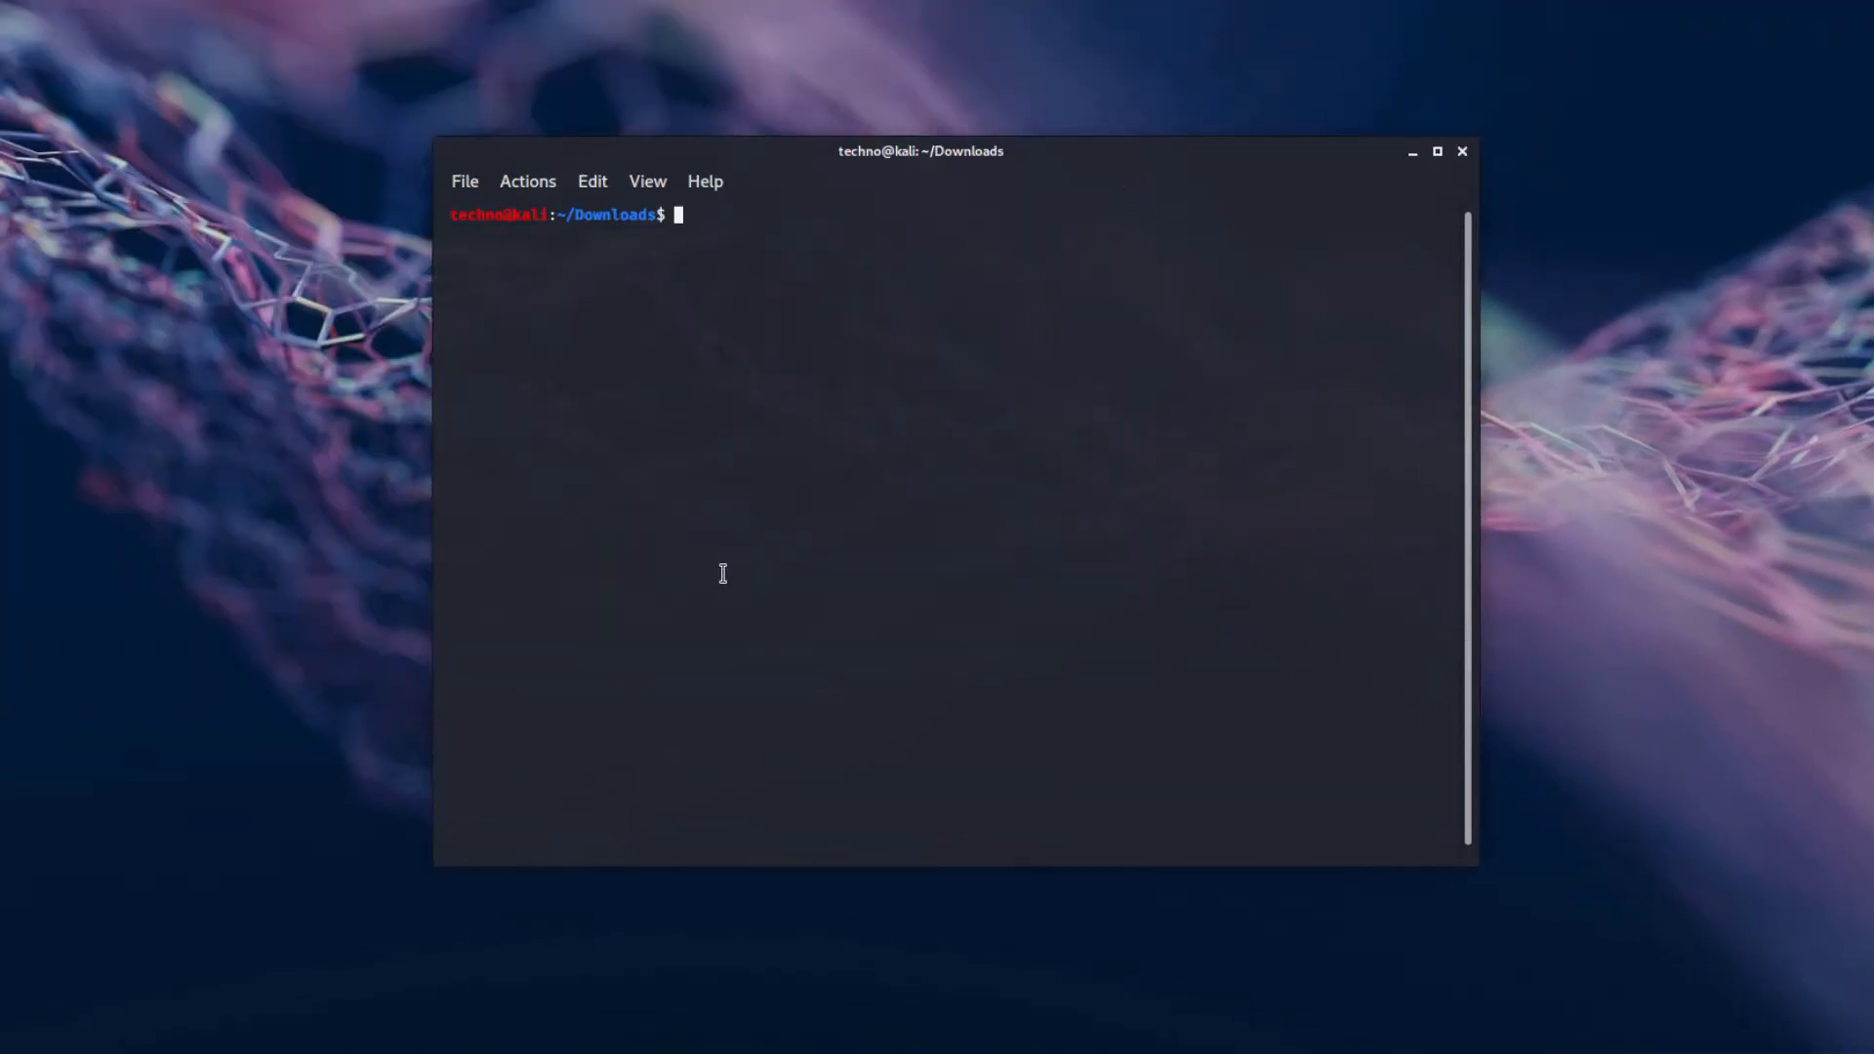
Step: List the folder and run sudo dpkg -i discord-0.0.10.deb with the password
{"action": "type", "text": "ls"}
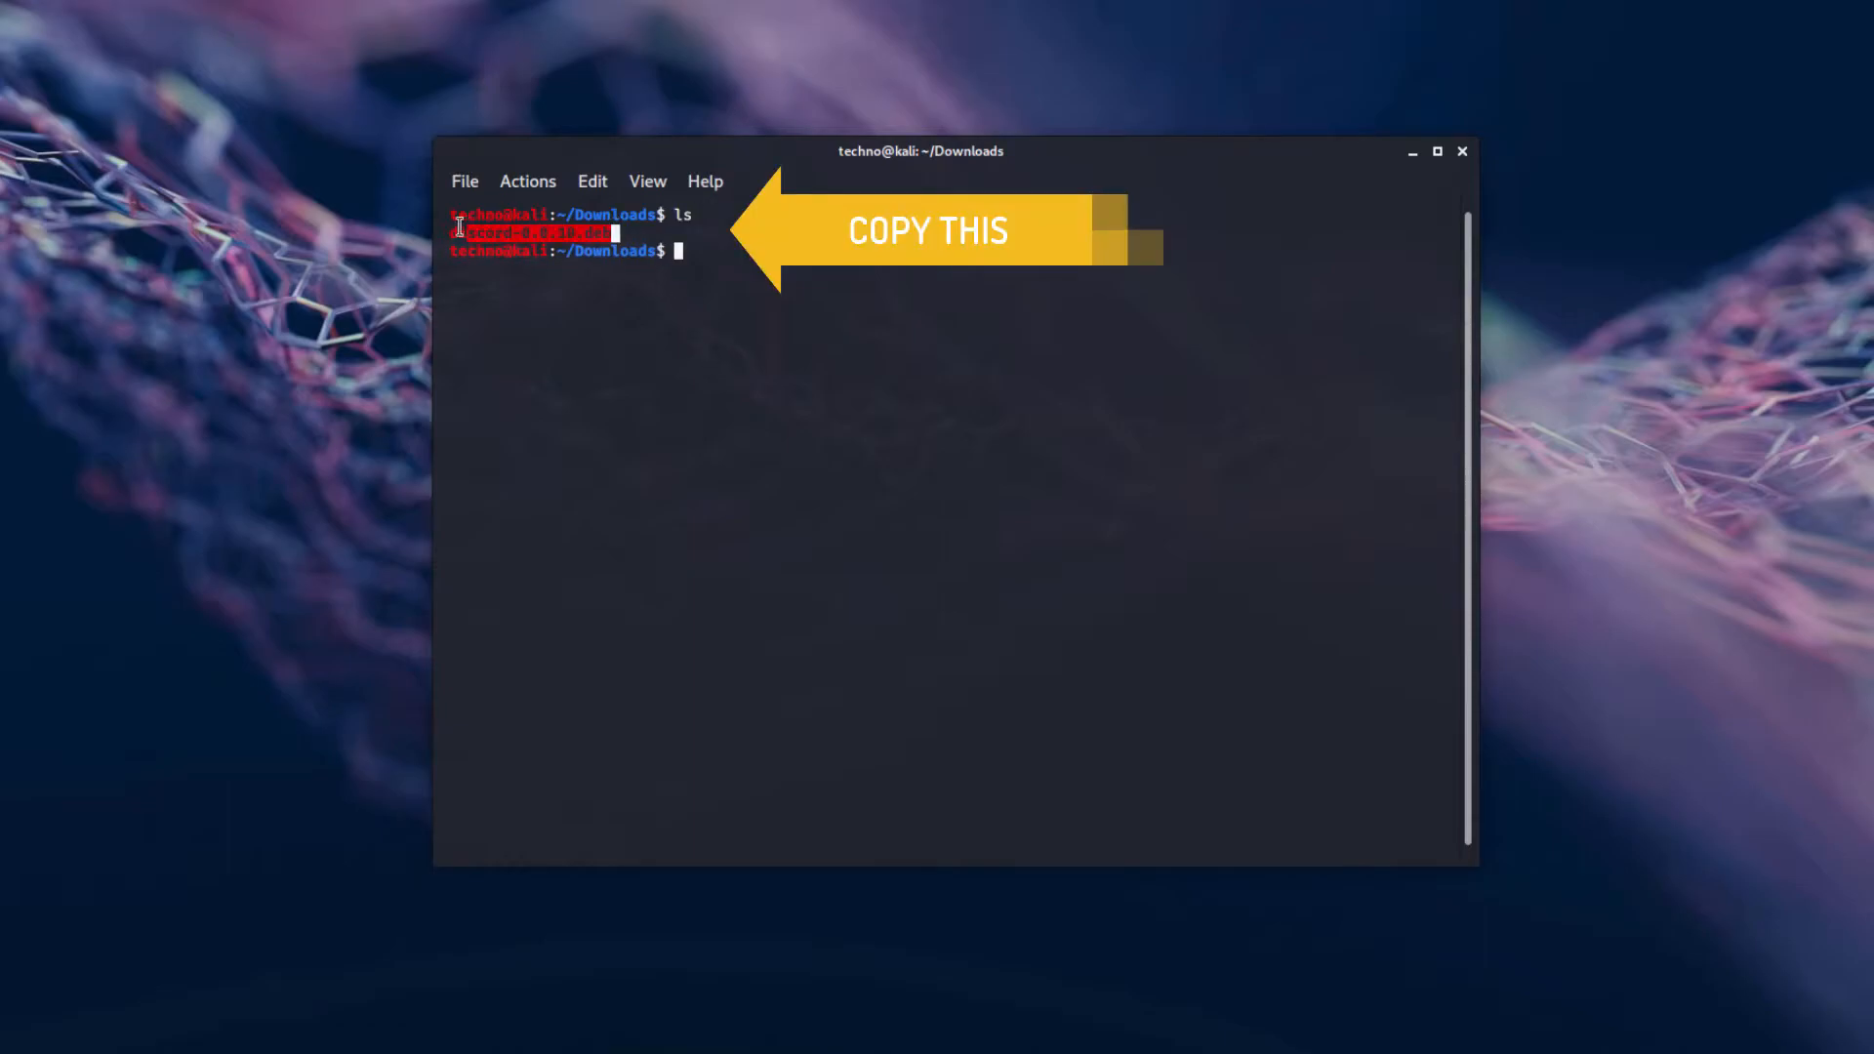
{"action": "right_click", "coordinate": [538, 233]}
{"action": "type", "text": "sudo dpkg -i discord-0.0.10.deb"}
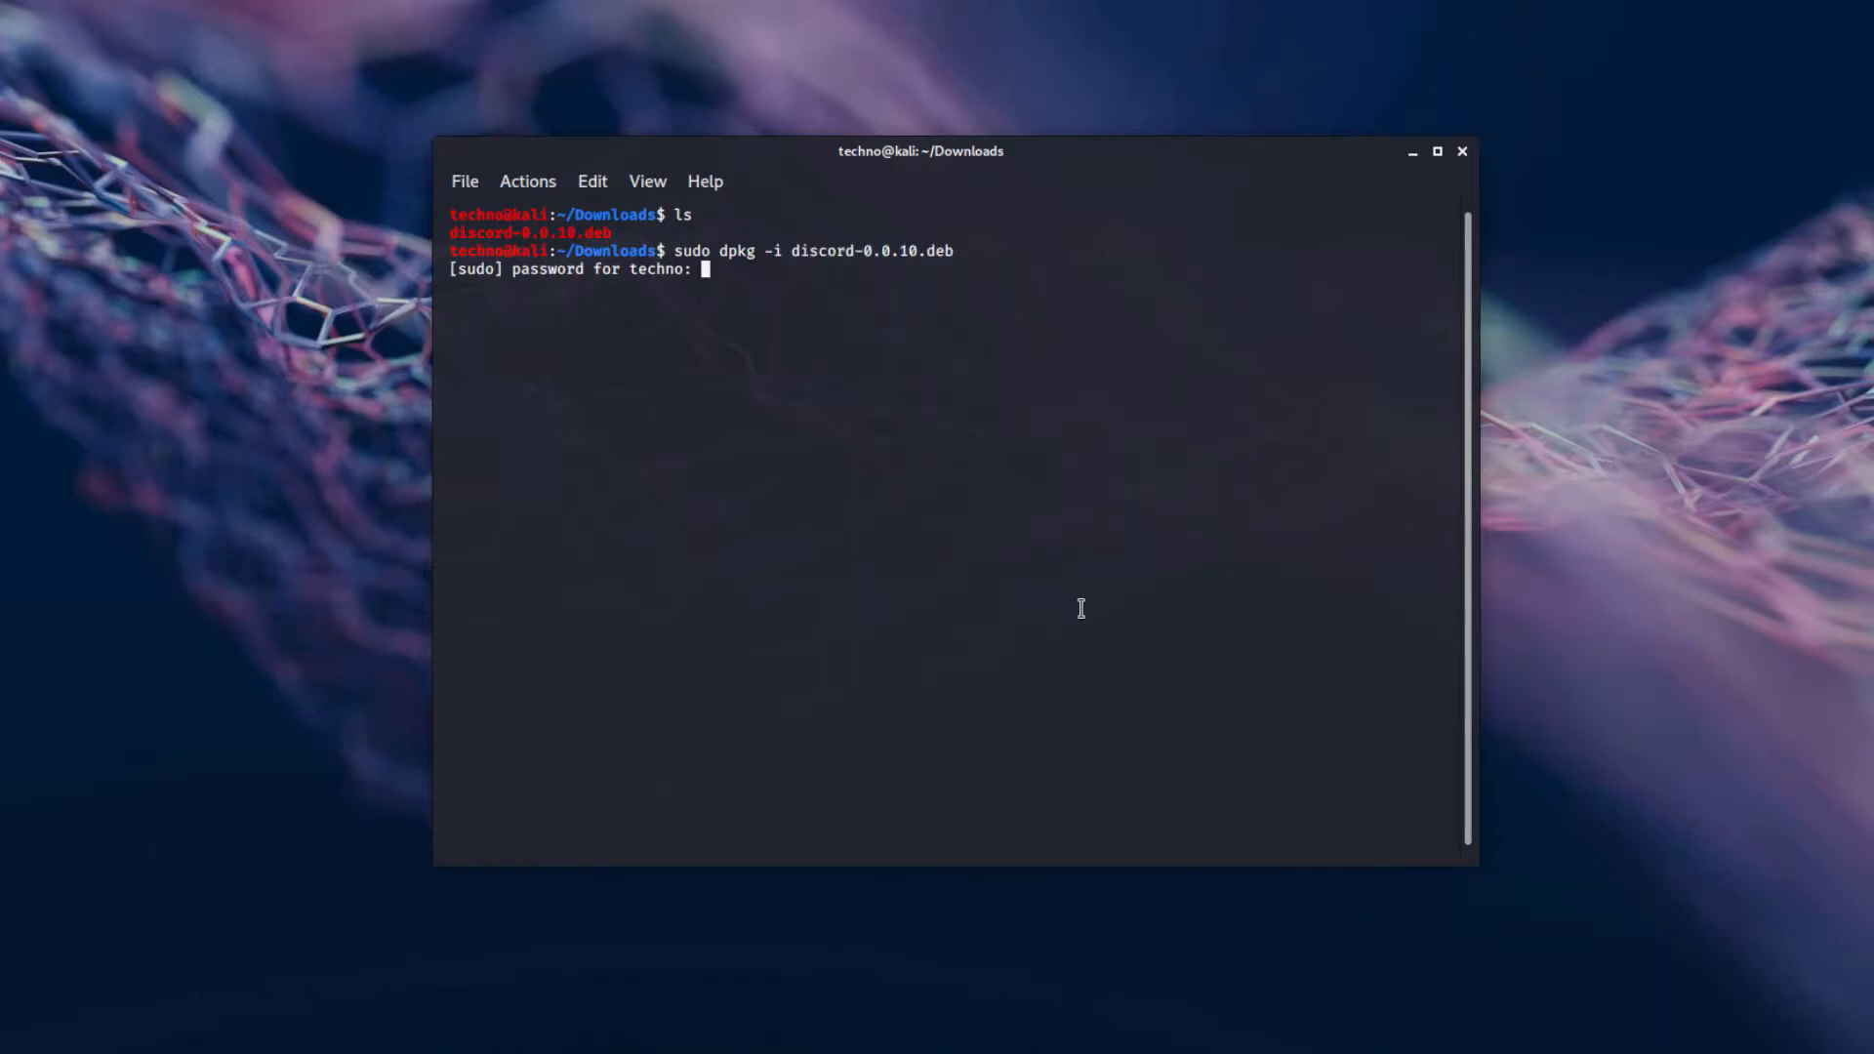
{"action": "key", "text": "Return"}
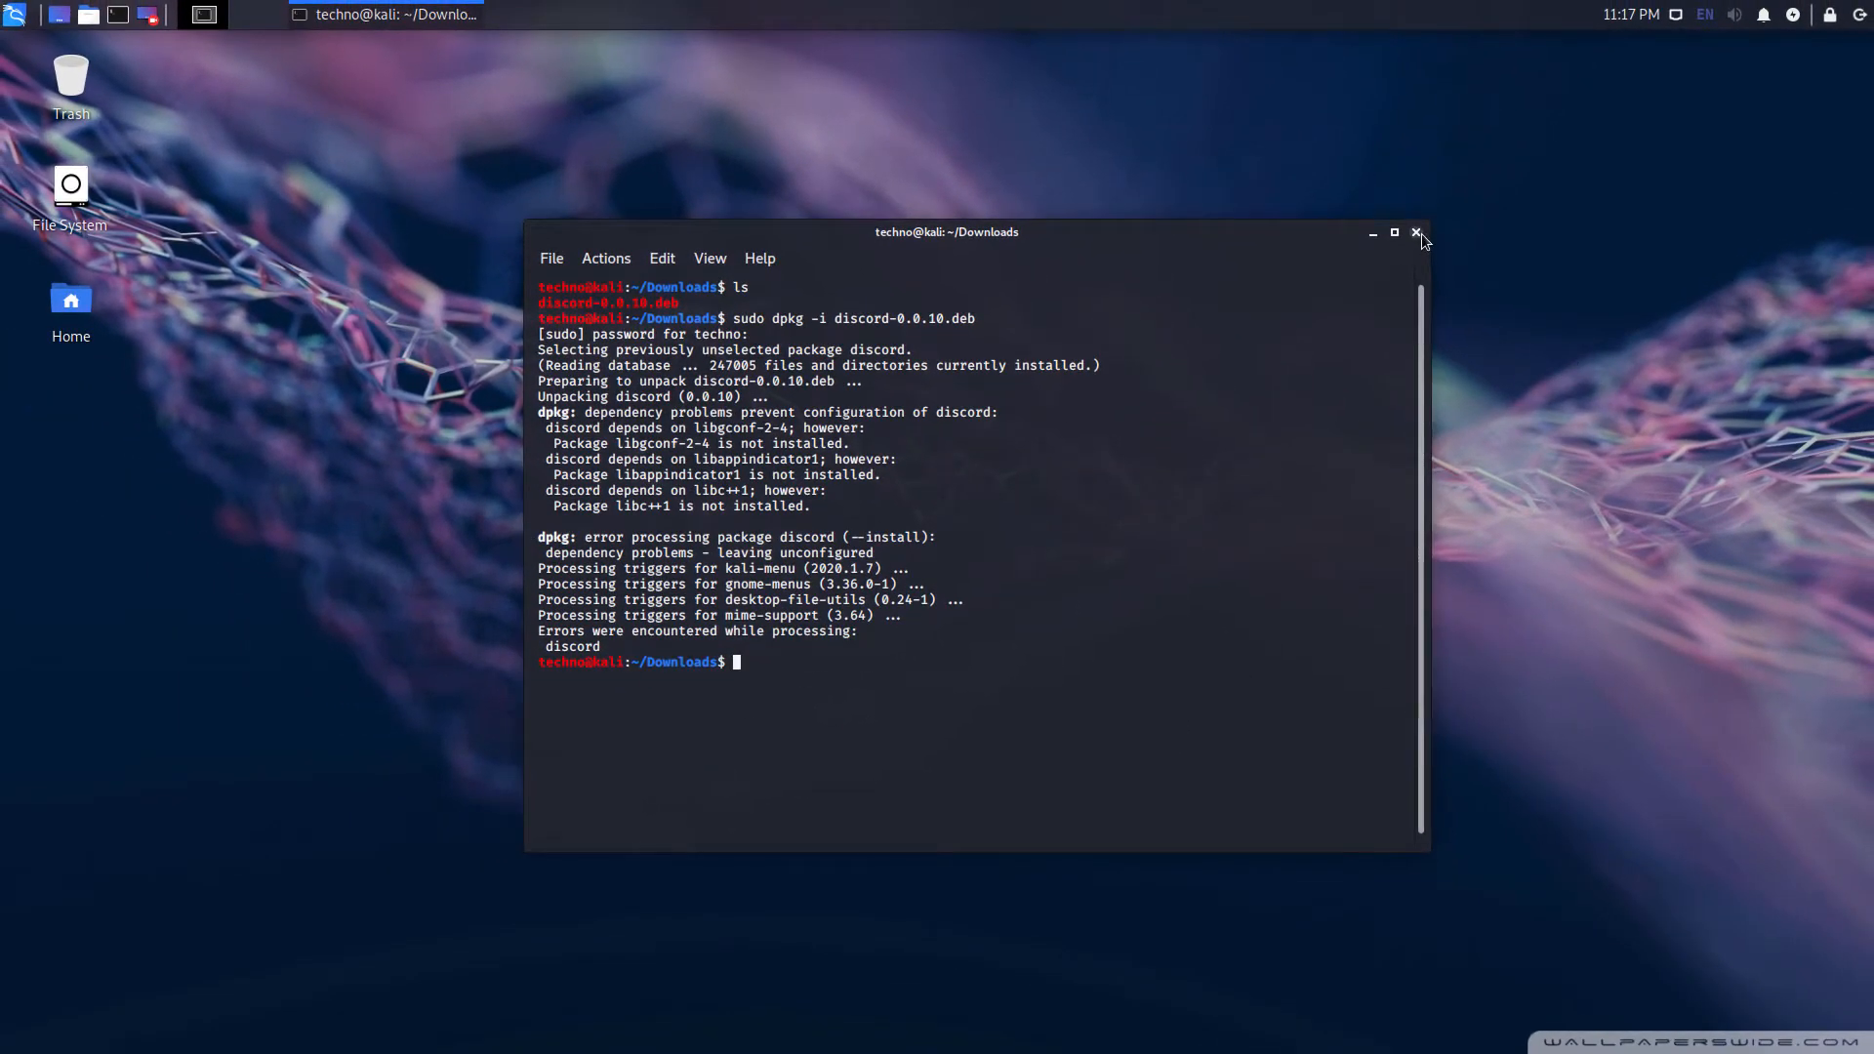
Step: Close the terminal and search the Whisker menu for 'dis' to find Discord
{"action": "left_click", "coordinate": [1418, 233]}
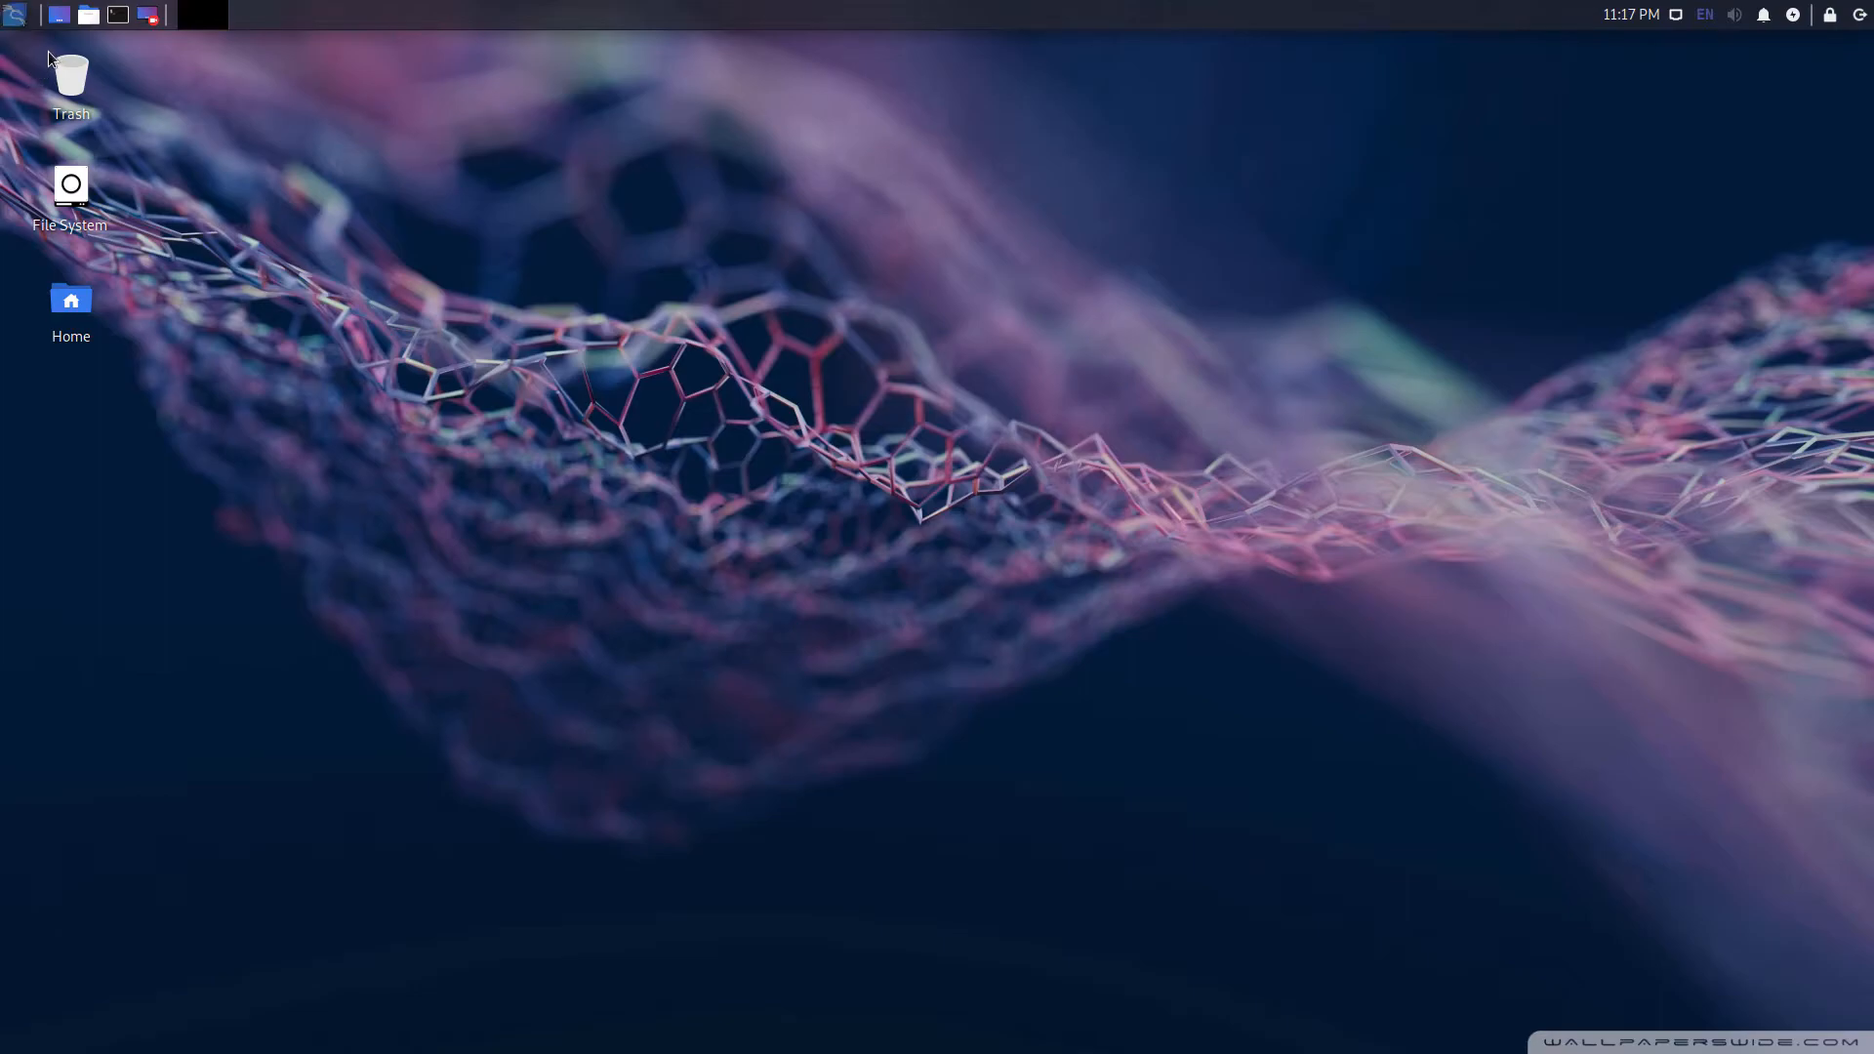
{"action": "left_click", "coordinate": [15, 15]}
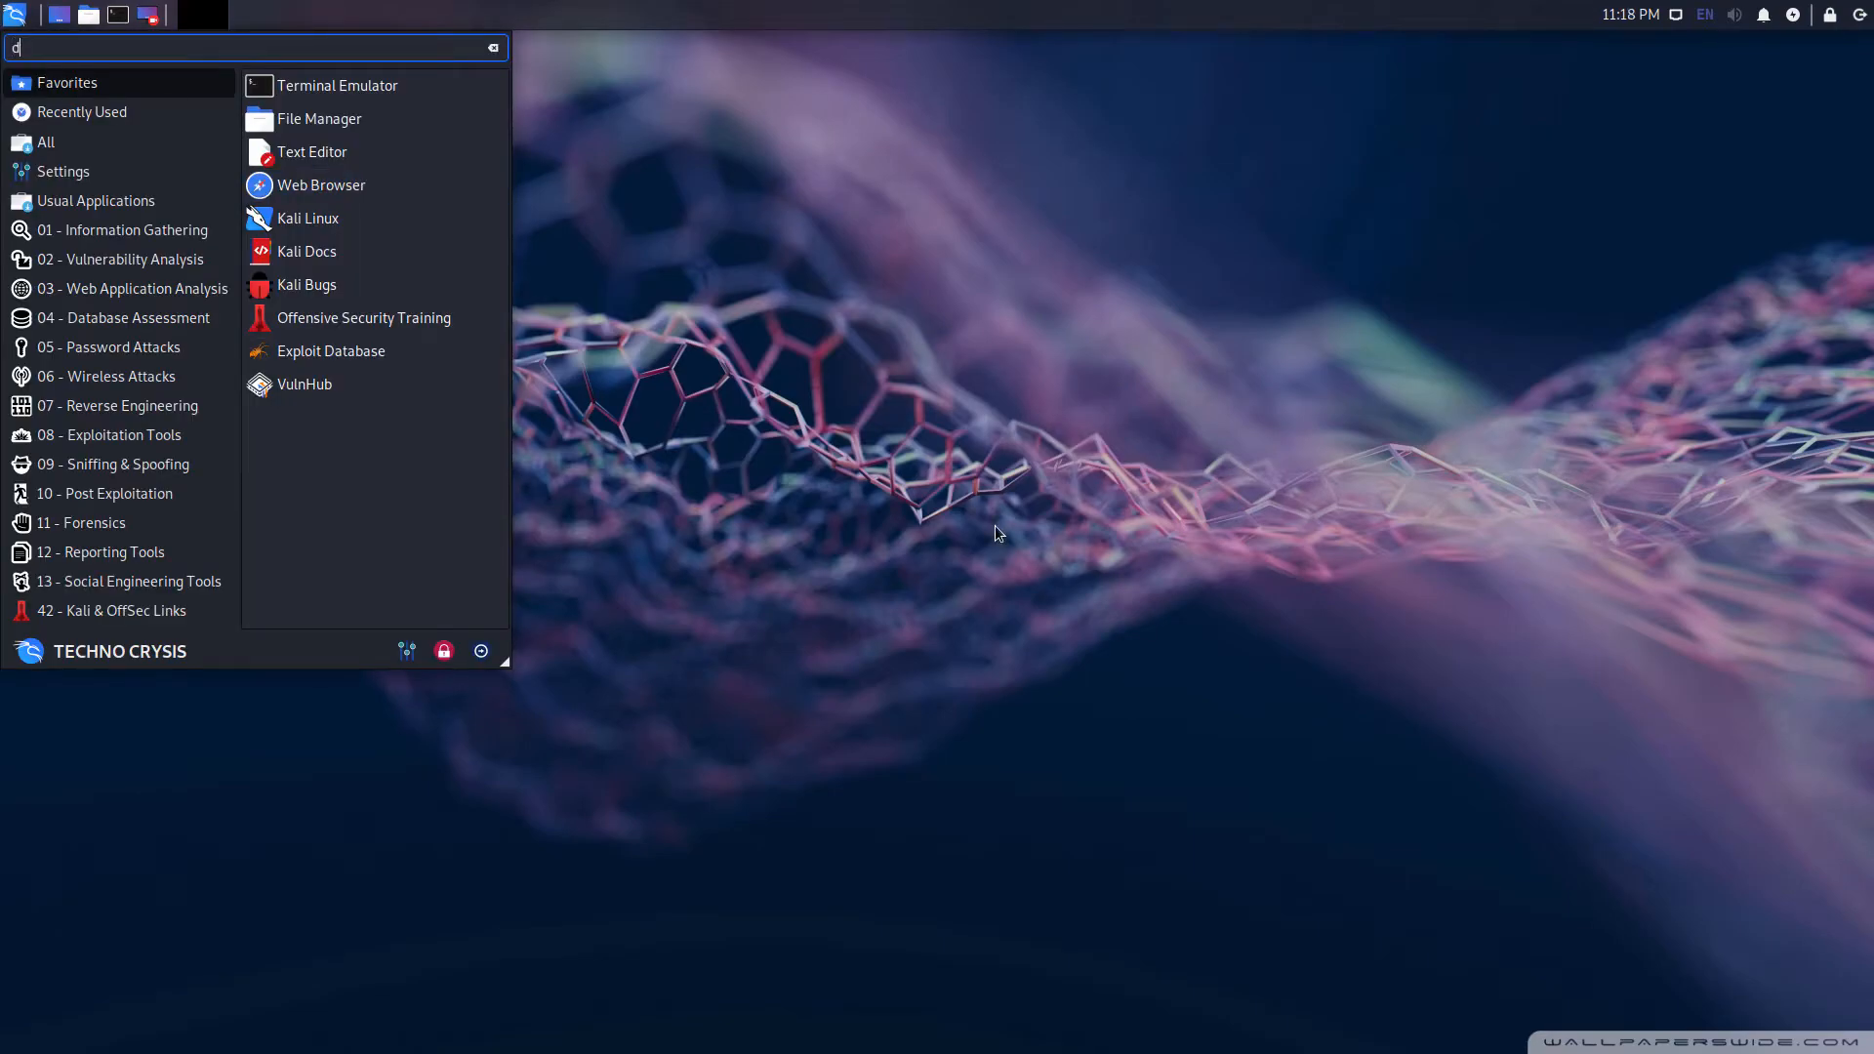
{"action": "type", "text": "is"}
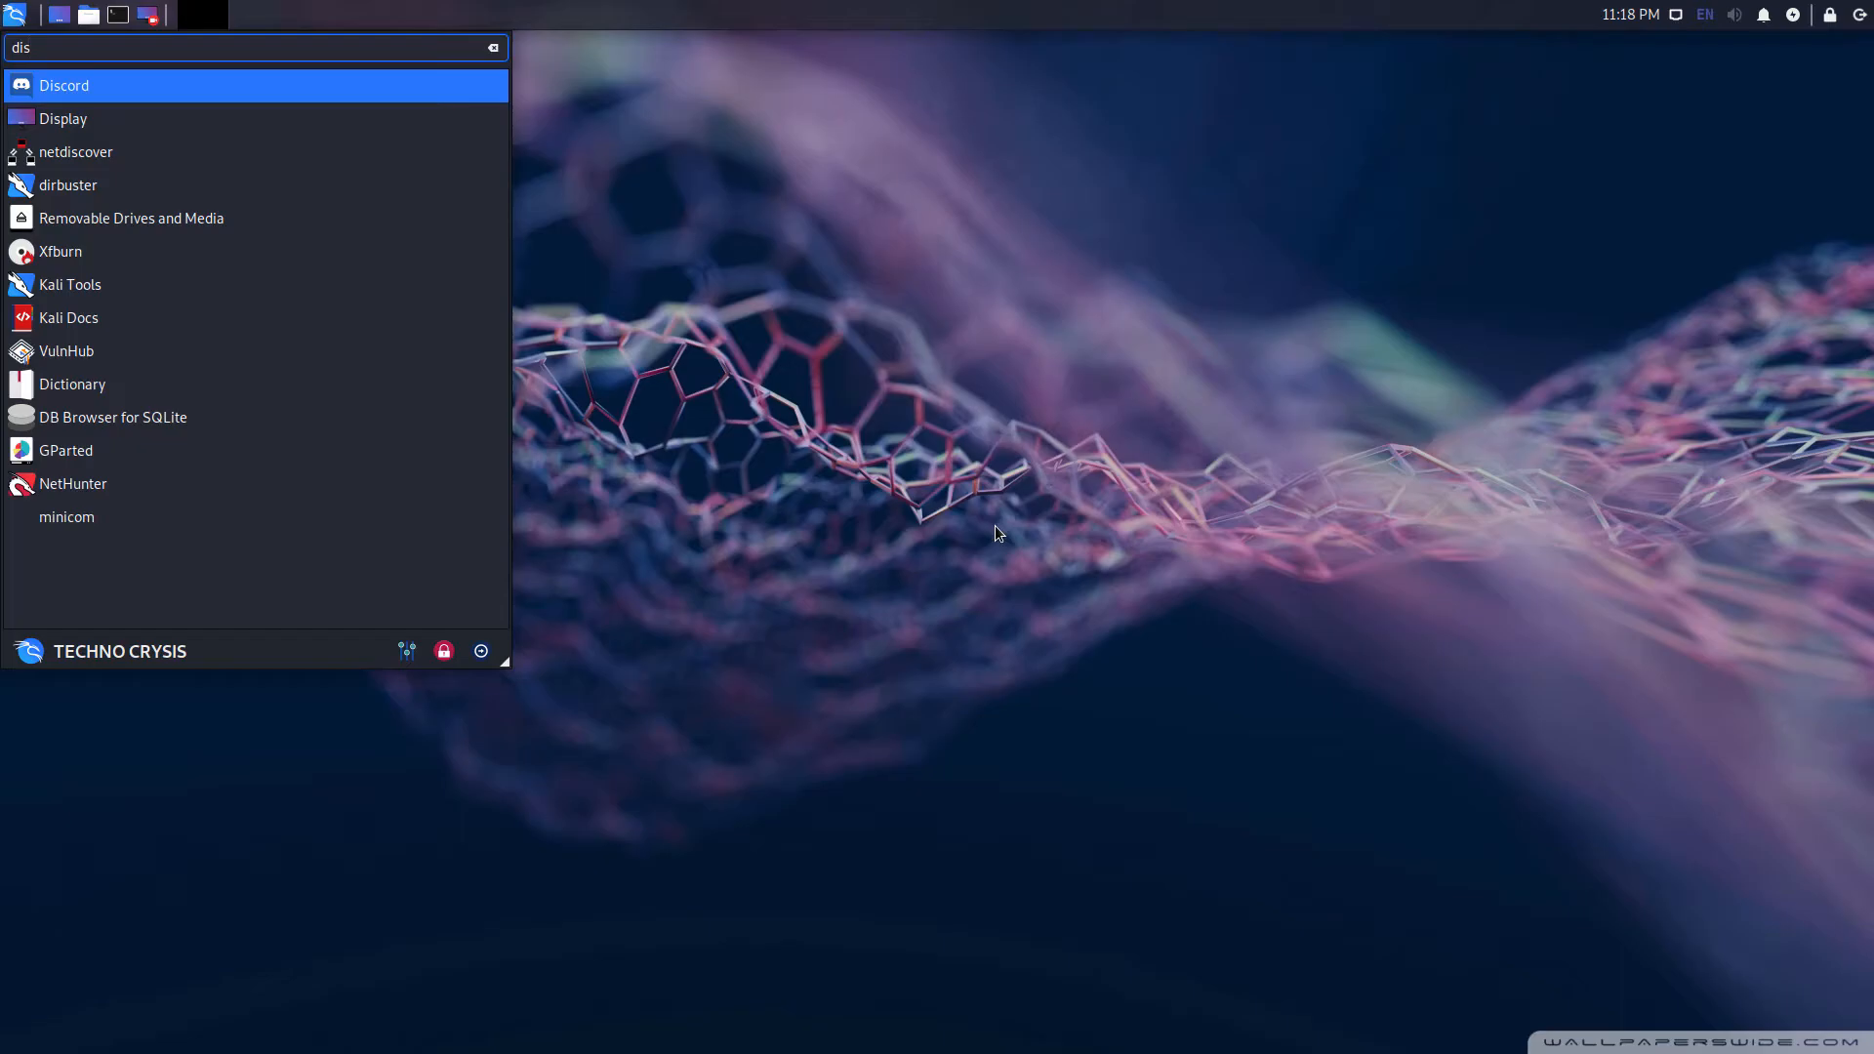